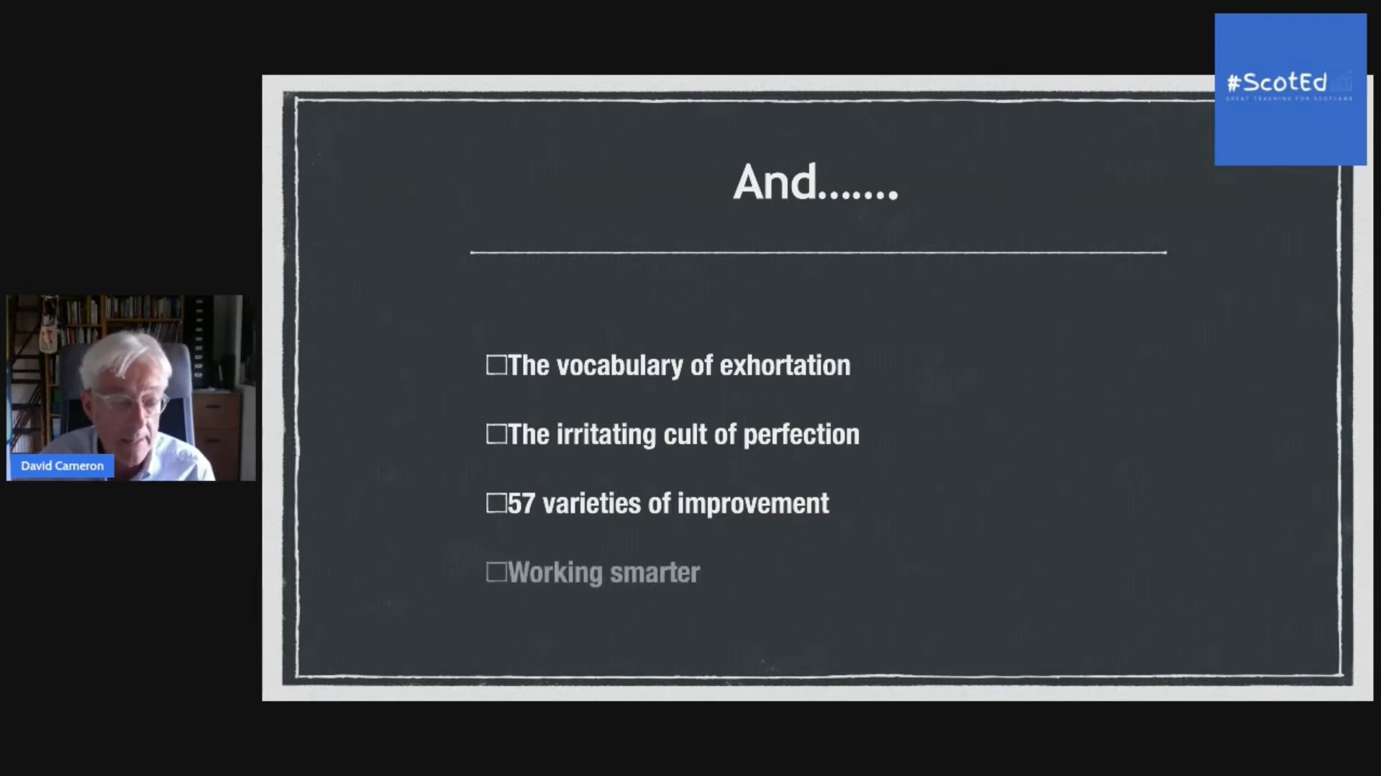
pyautogui.press('right')
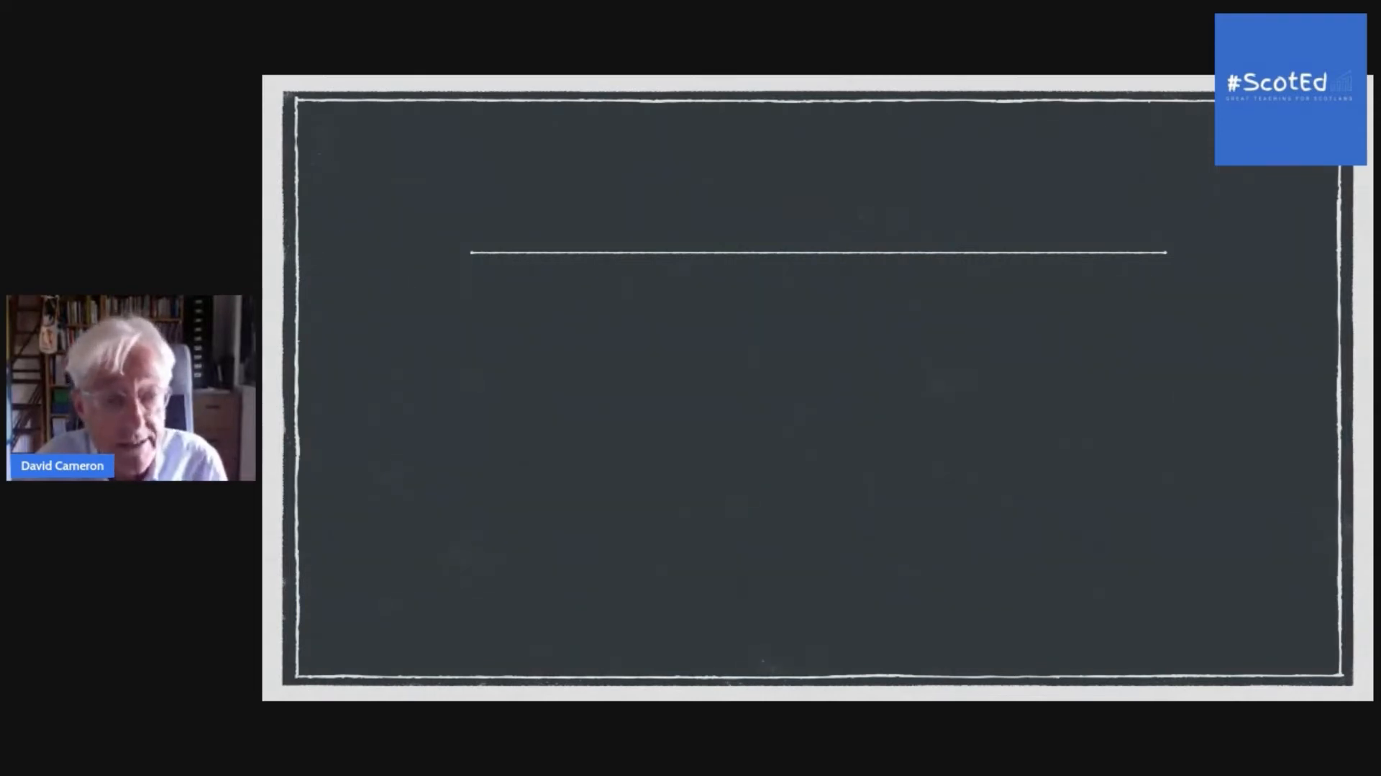
pyautogui.write('doubtful')
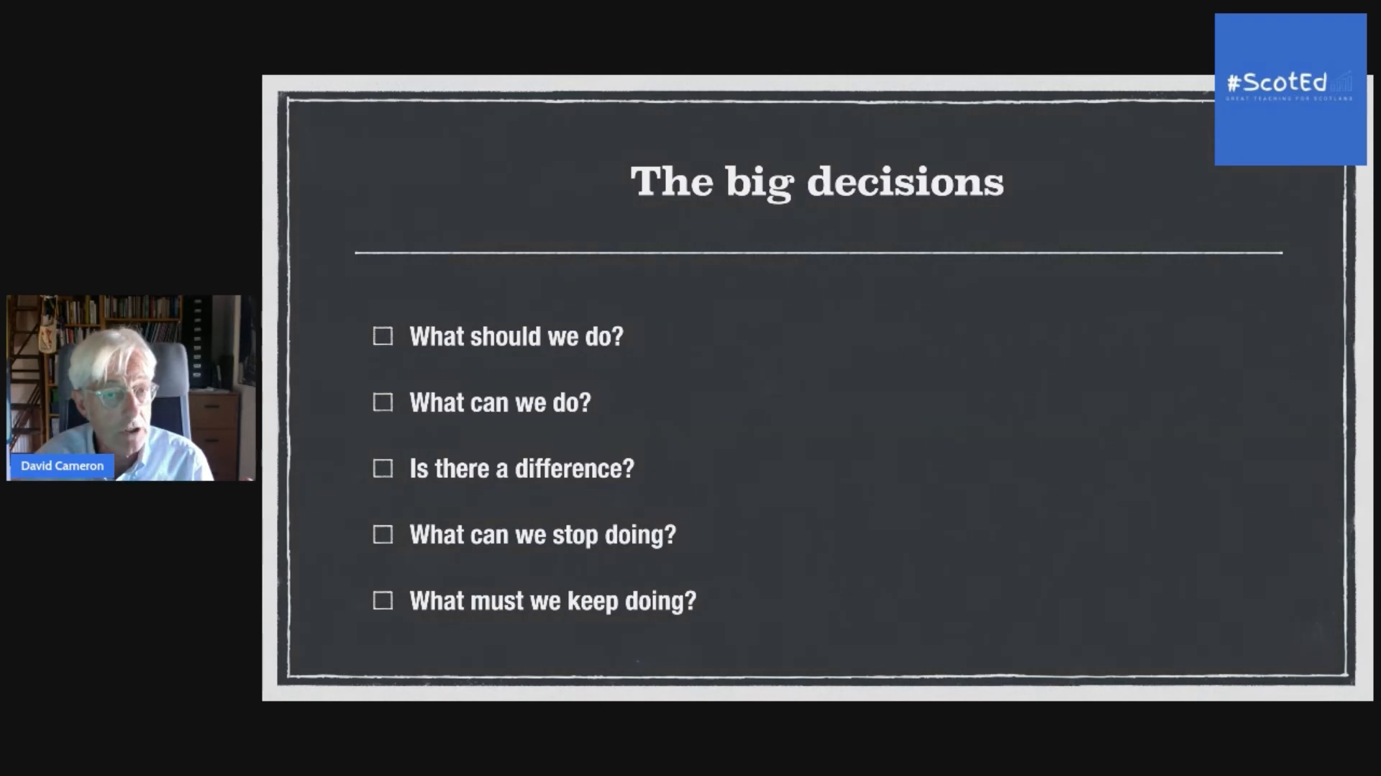
pyautogui.press('Right')
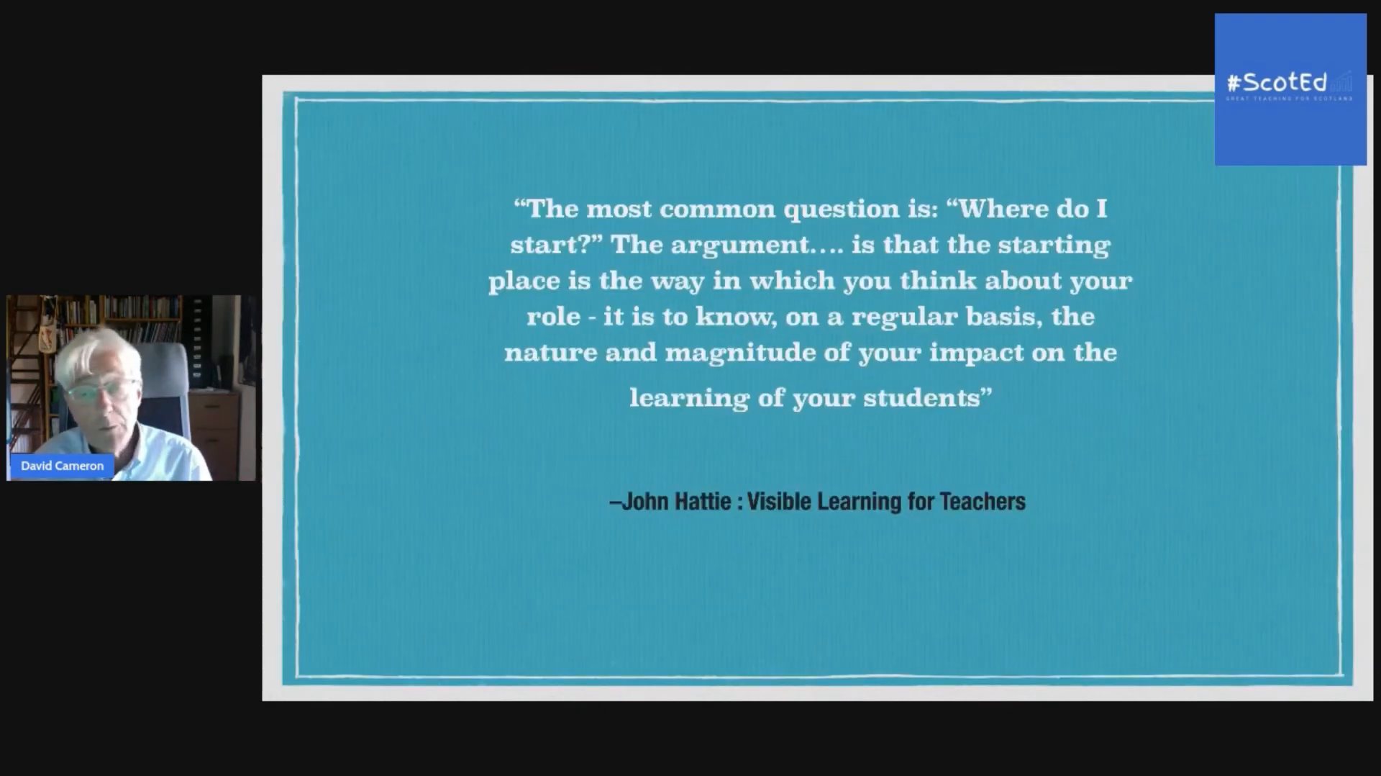